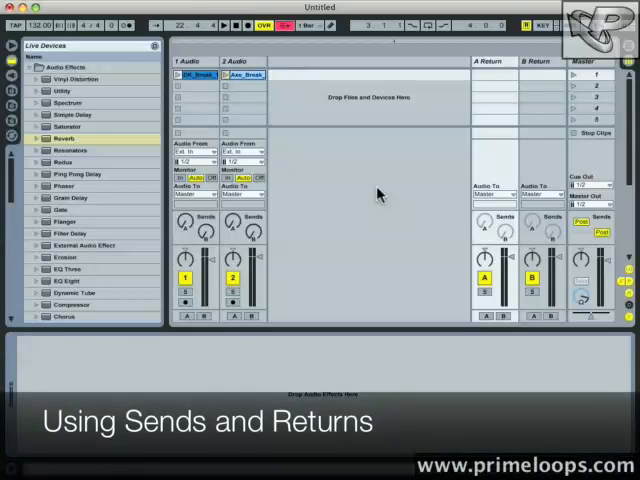
mouse_move(304, 198)
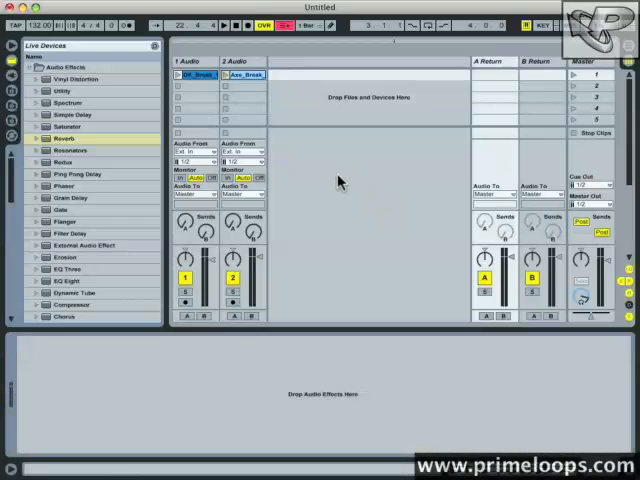
Step: Load a Reverb from the Browser's Audio Effects onto track 1 Audio
click(64, 138)
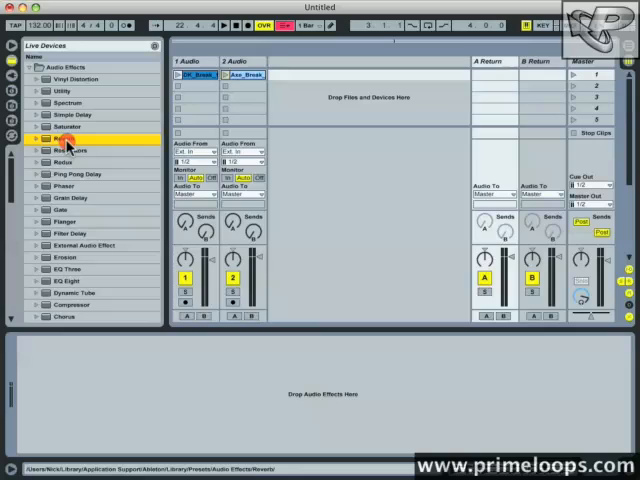
double_click(64, 138)
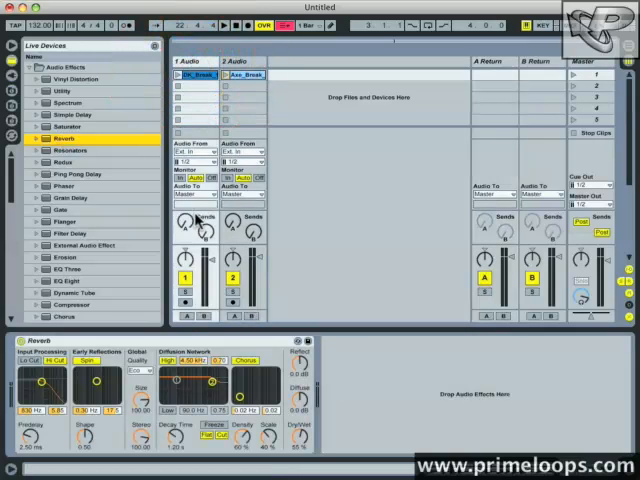
mouse_move(310, 450)
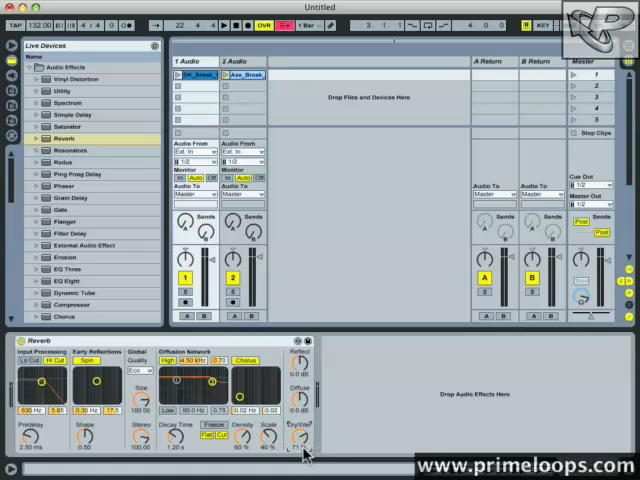
Step: Remove the Reverb device from track 1 Audio, leaving its chain empty
click(300, 340)
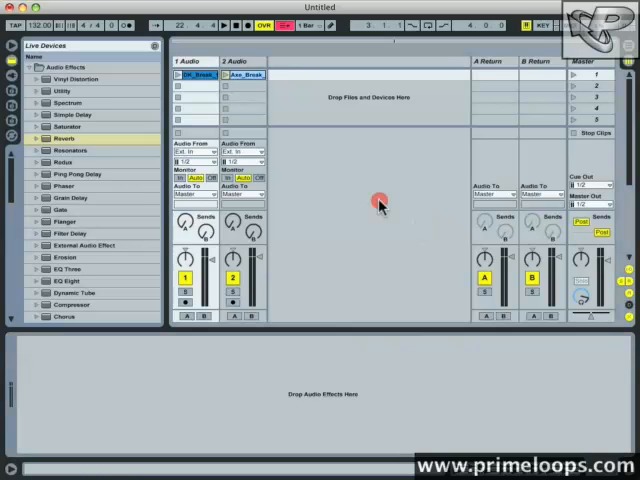
mouse_move(218, 116)
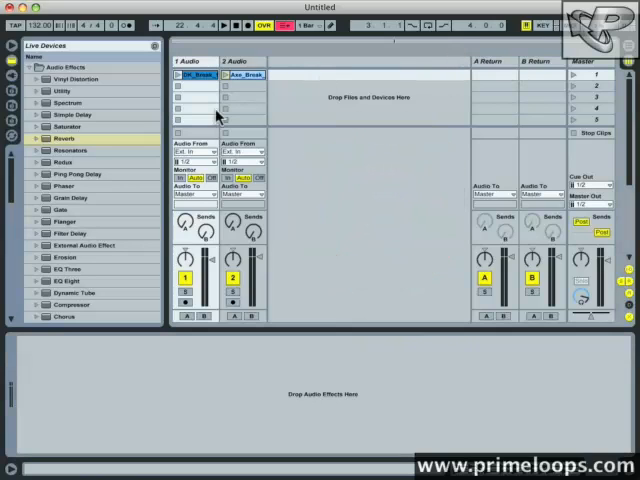
mouse_move(430, 168)
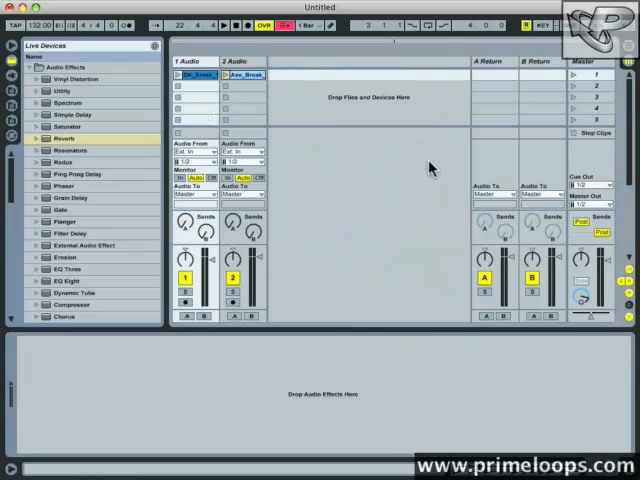
mouse_move(356, 136)
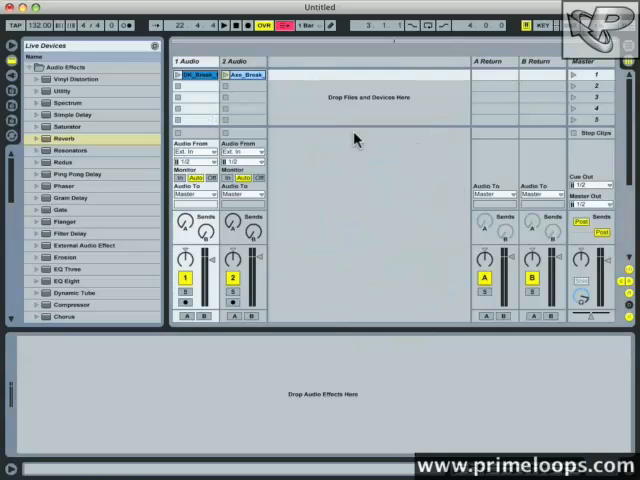
mouse_move(238, 96)
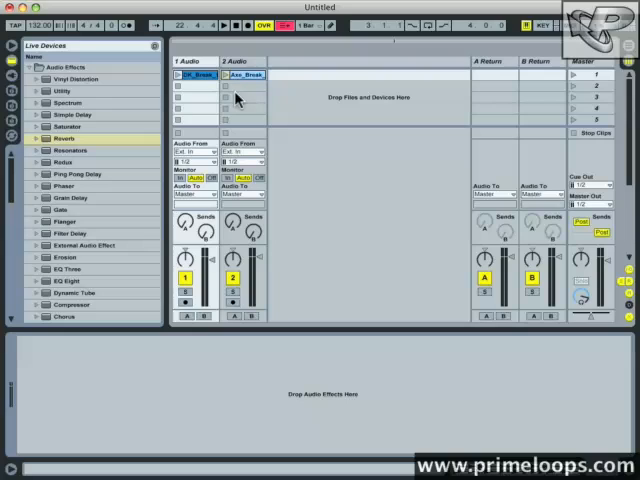
mouse_move(400, 132)
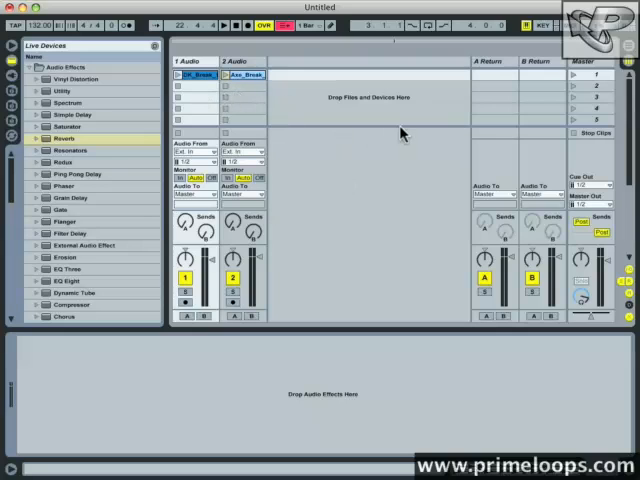
mouse_move(144, 72)
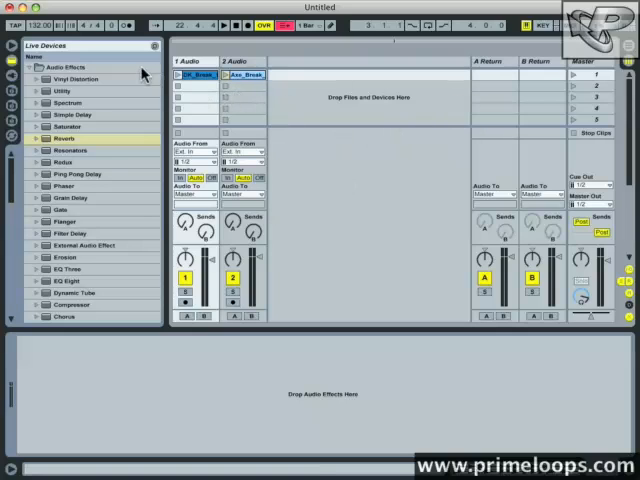
mouse_move(384, 180)
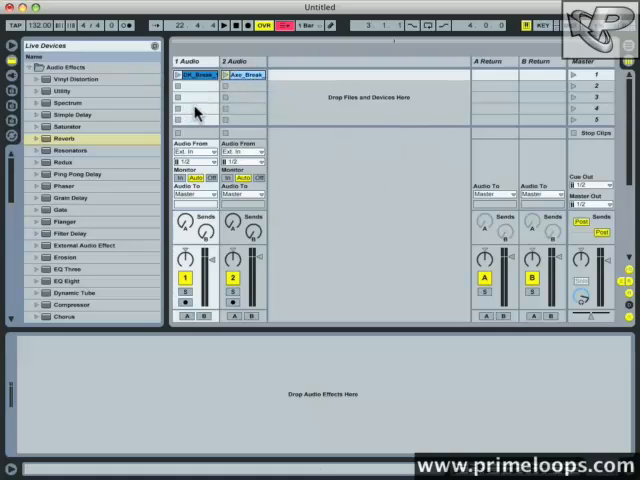
mouse_move(396, 168)
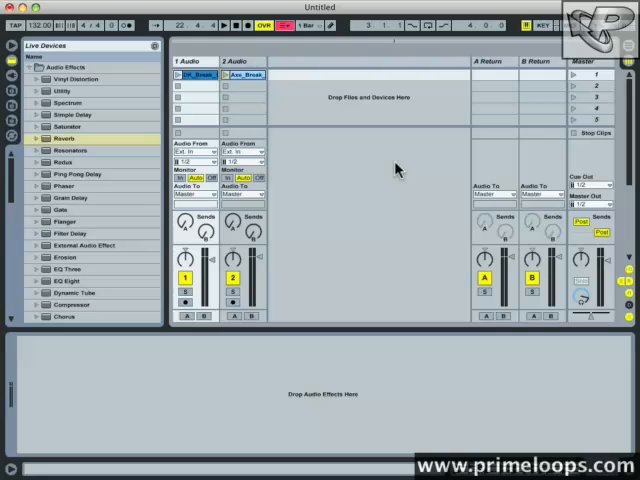
mouse_move(364, 190)
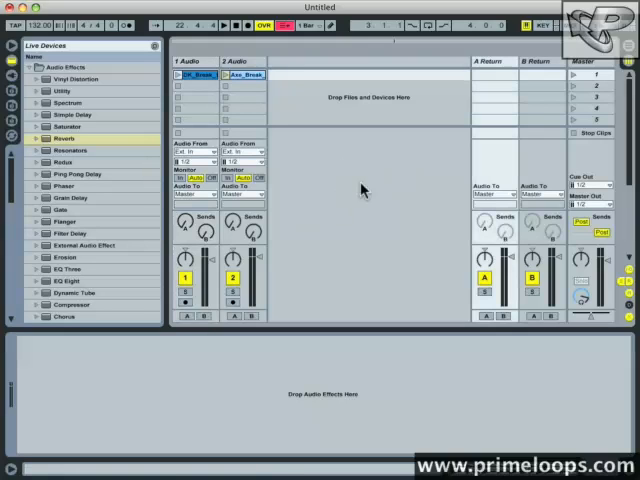
click(64, 138)
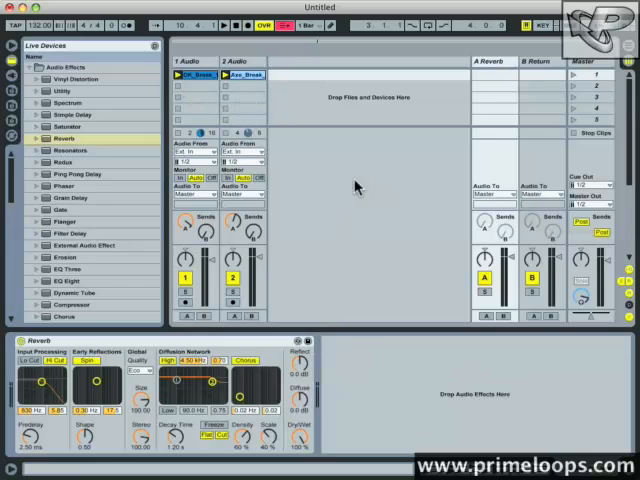
mouse_move(510, 78)
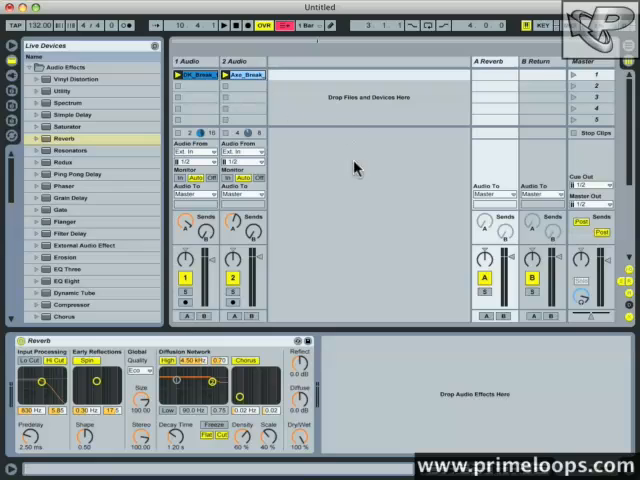
mouse_move(360, 228)
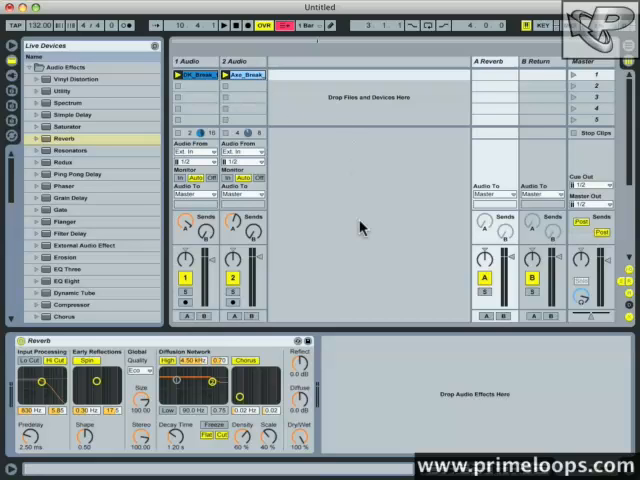